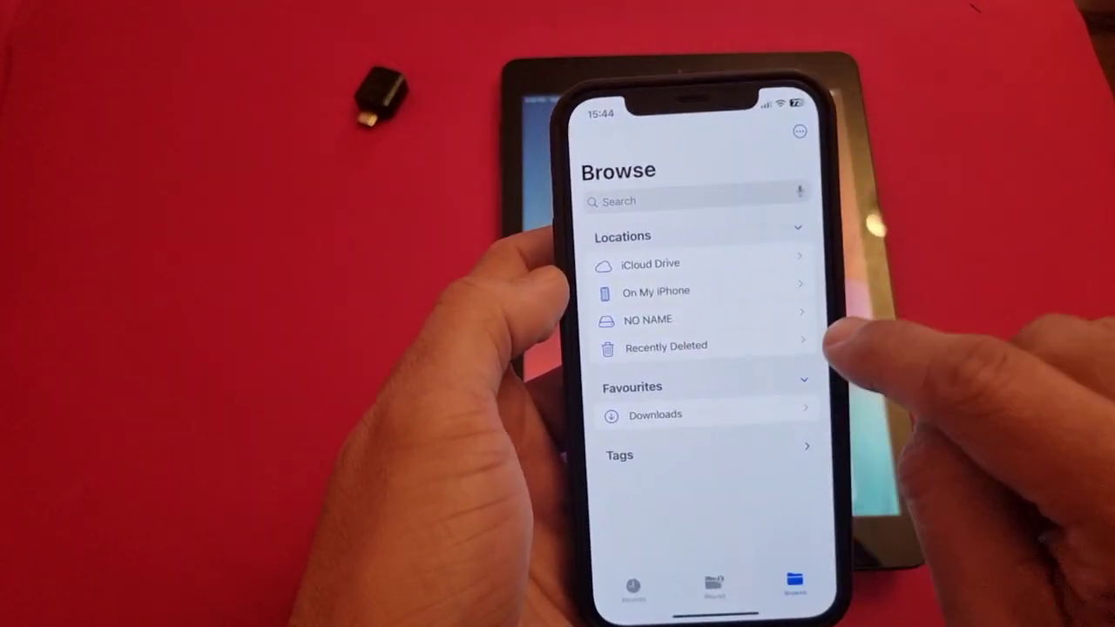
Open the connected USB drive NO NAME to view its folders, zip file and MP4 videos
click(646, 320)
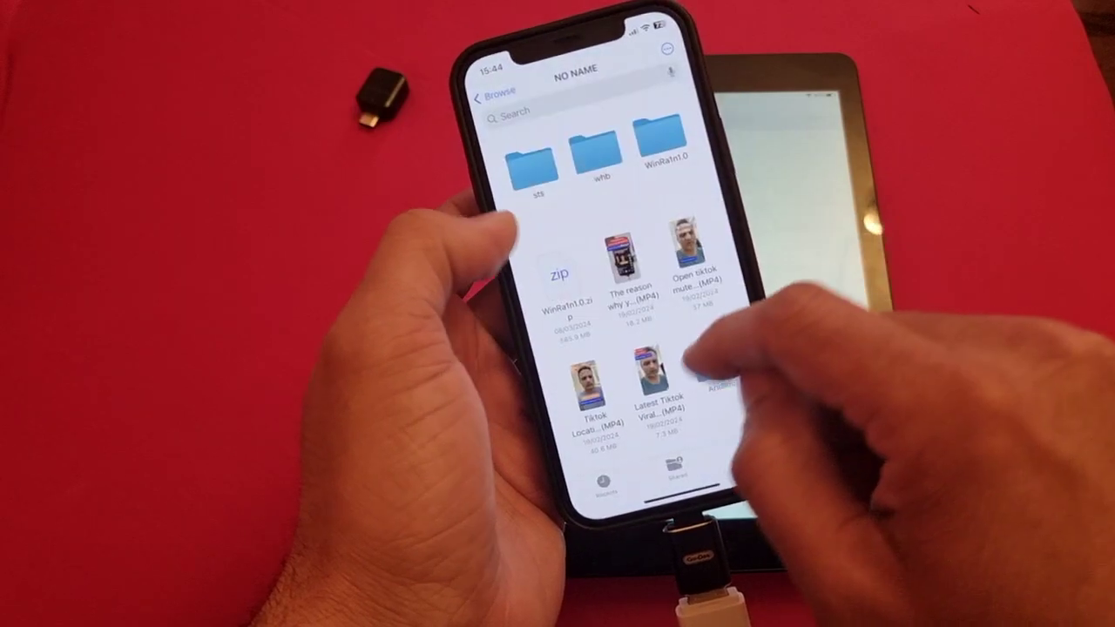
Browse through the NO NAME drive's videos, return to Browse and open On My iPhone
scroll(down, 3)
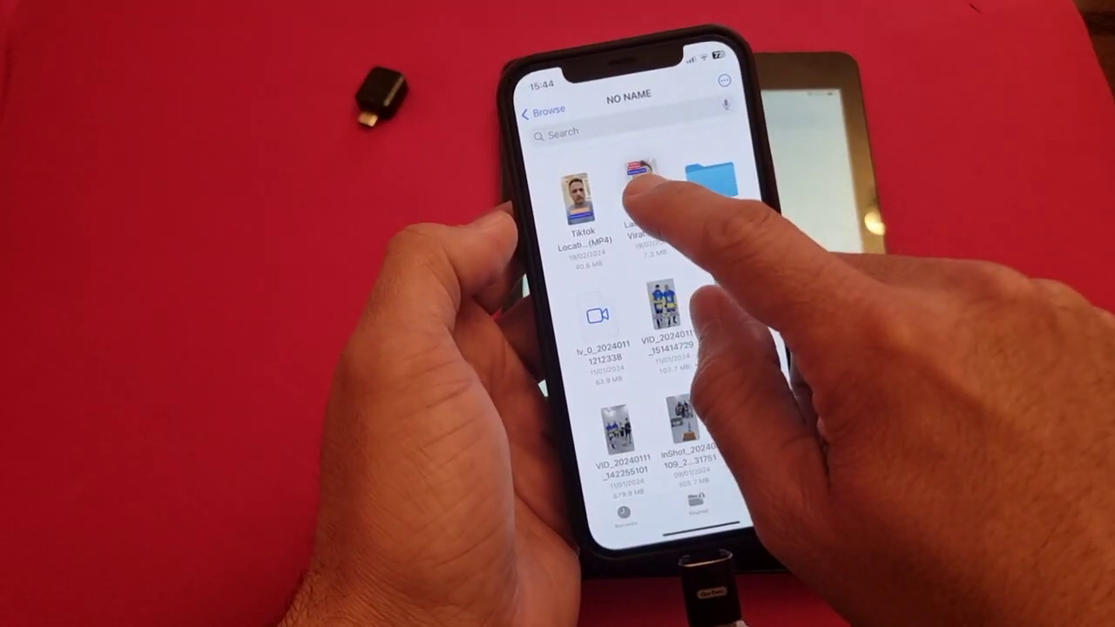
click(637, 178)
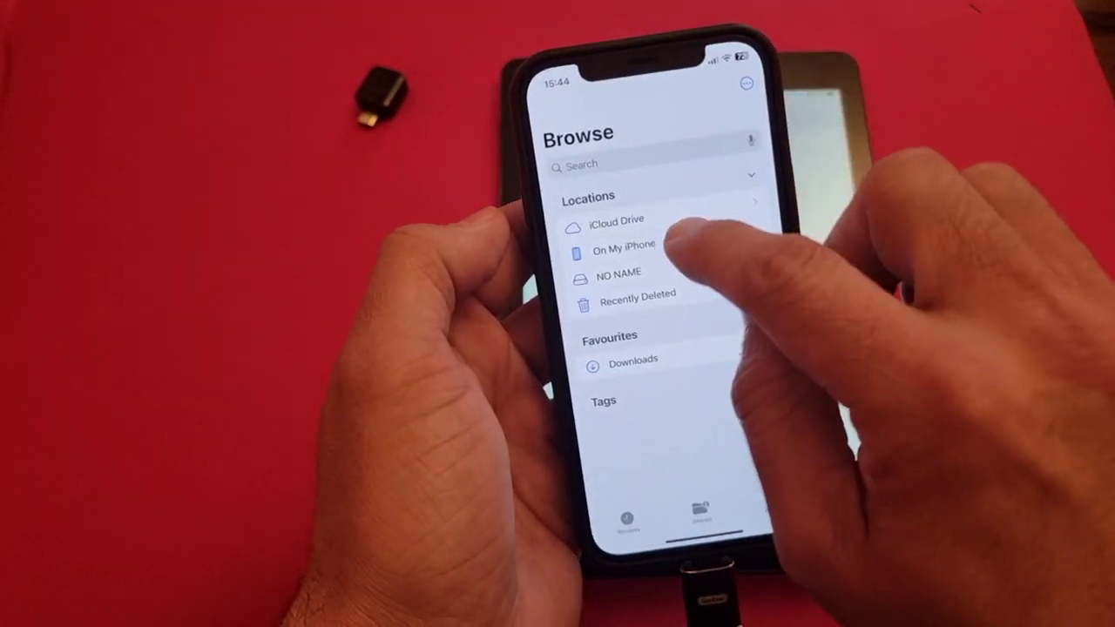
click(617, 248)
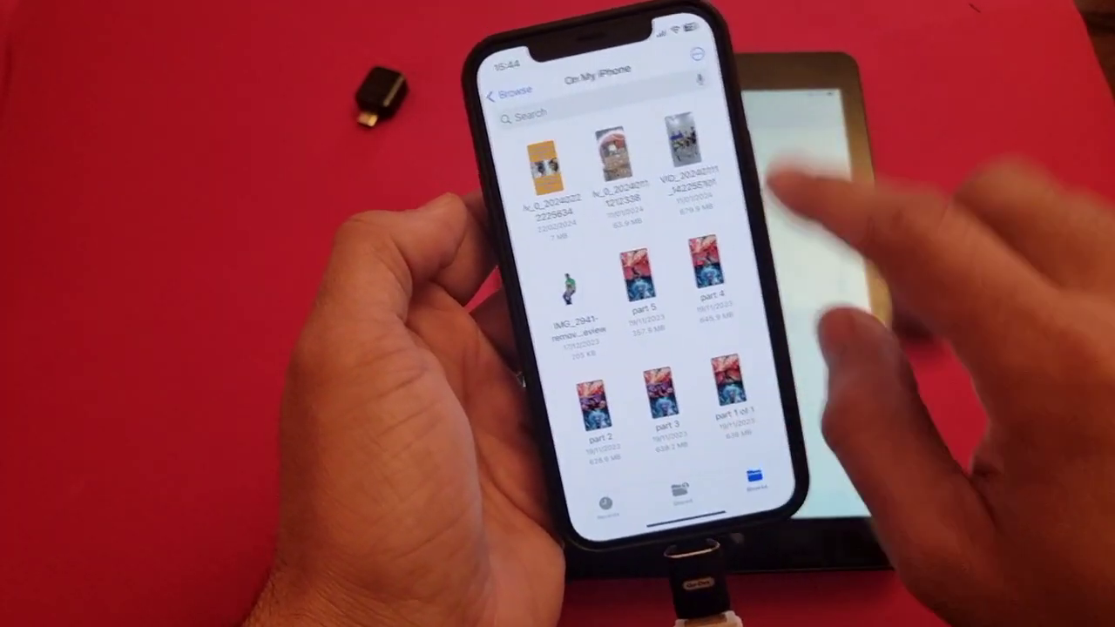